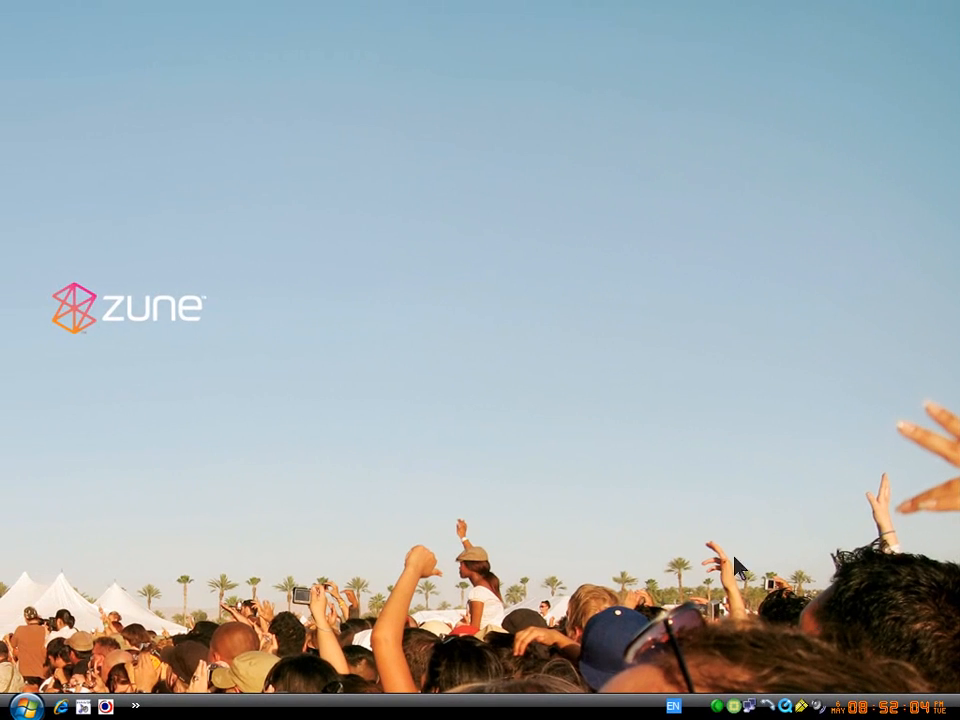
{"action": "mouse_move", "coordinate": [780, 616]}
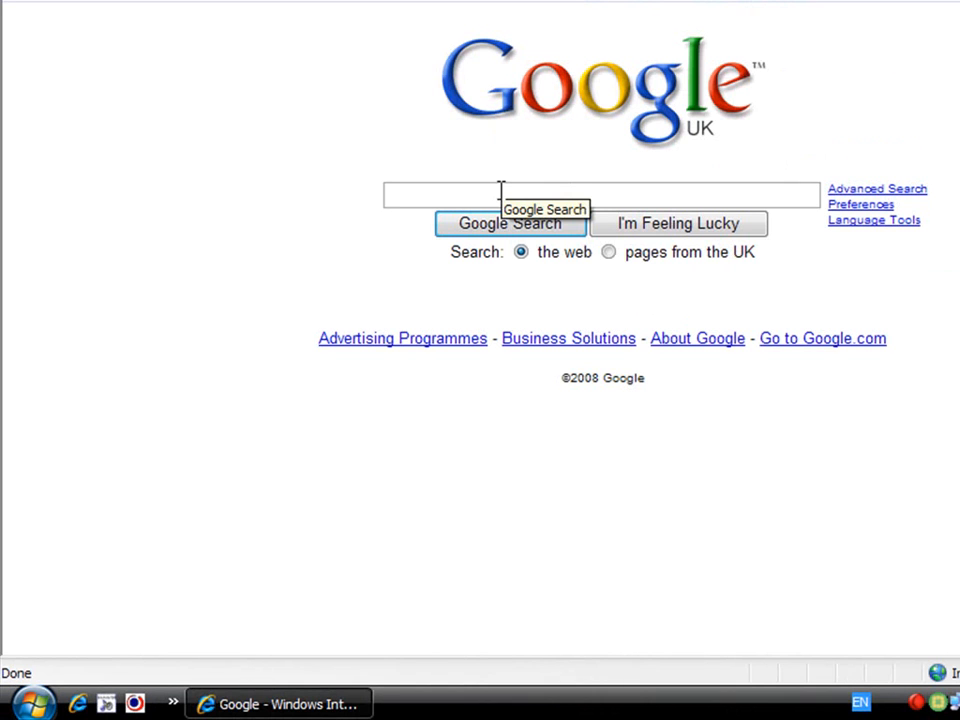
Search Google for 'Free Desktop clock' to find the Drive Software download page
{"action": "type", "text": "Freee"}
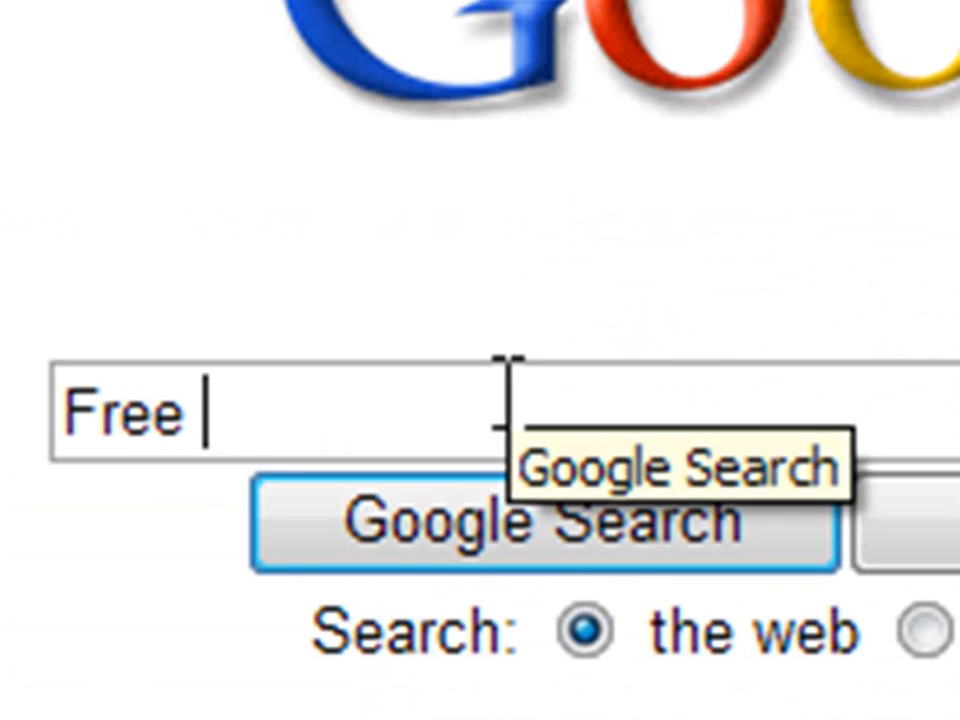
{"action": "type", "text": "Des"}
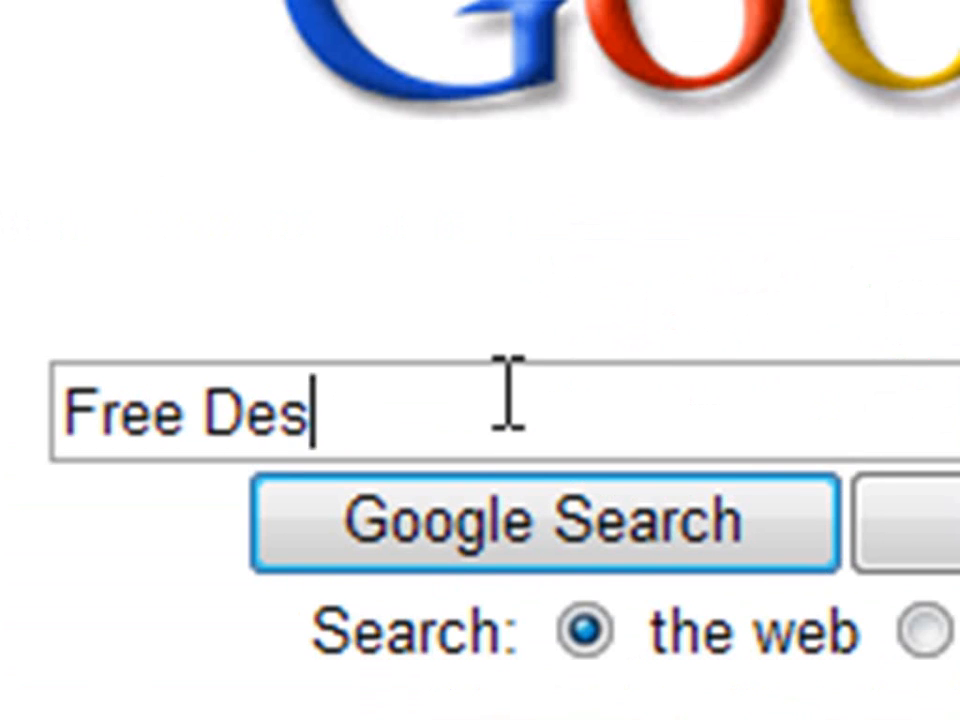
{"action": "type", "text": "ktop clock"}
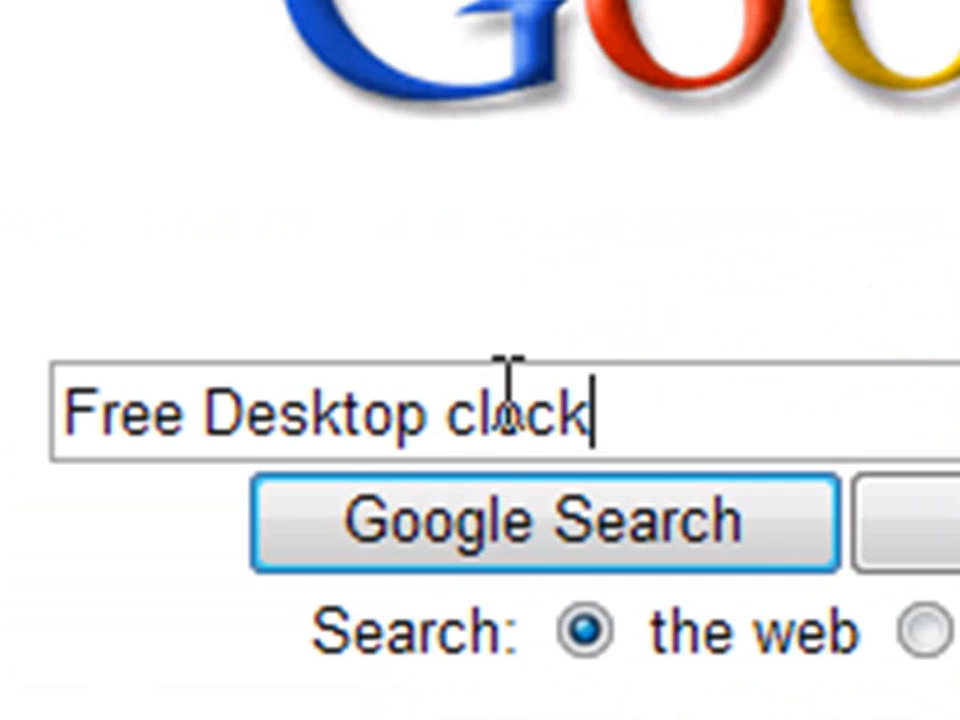
{"action": "left_click", "coordinate": [548, 524]}
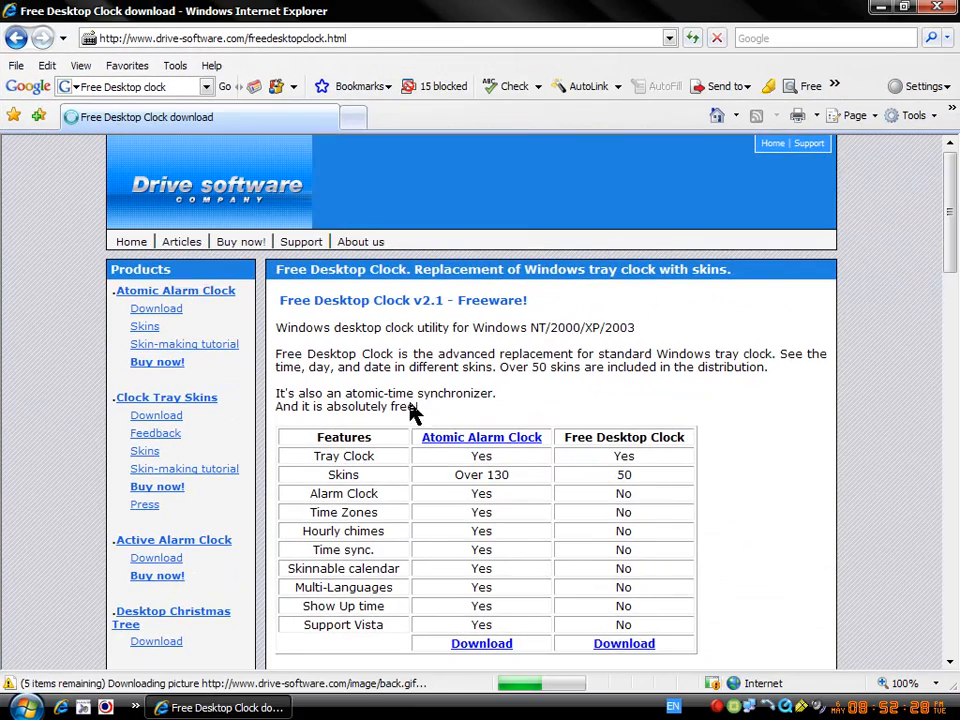
Scroll the feature comparison down to the Free Desktop Clock download row
{"action": "scroll", "scroll_direction": "down", "scroll_amount": 3}
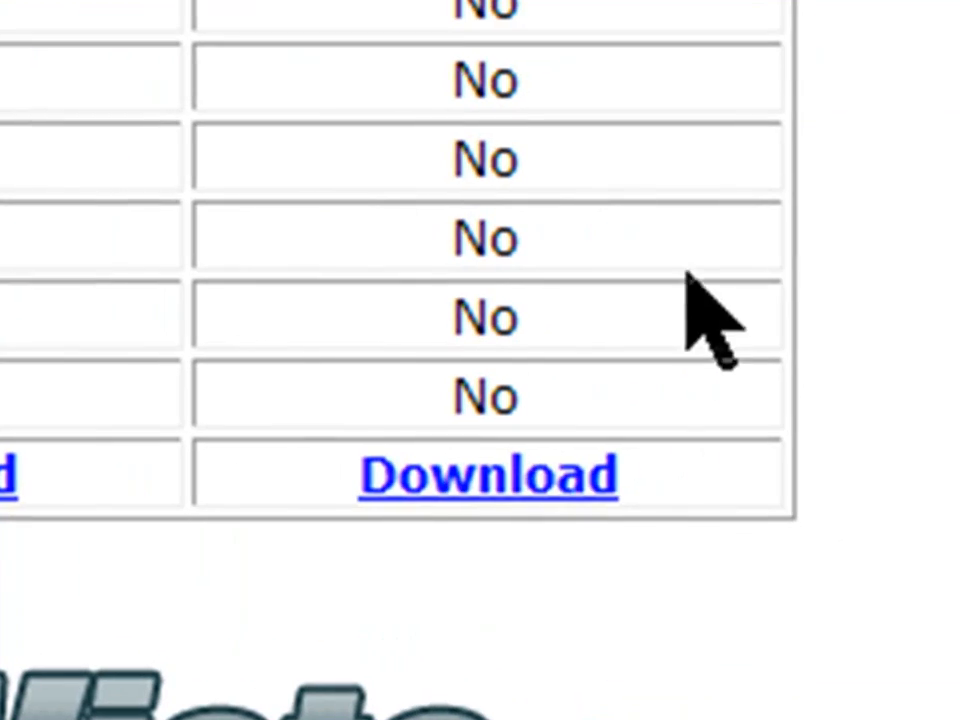
{"action": "mouse_move", "coordinate": [488, 476]}
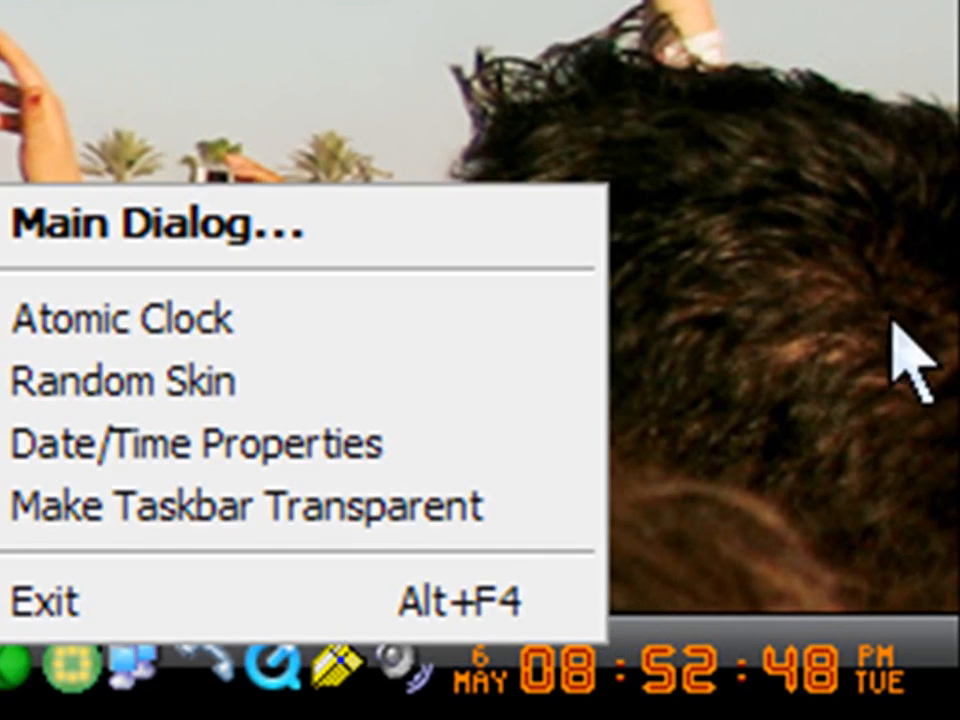
From the tray clock, show the Main Dialog's skin list and its Options page
{"action": "left_click", "coordinate": [120, 382]}
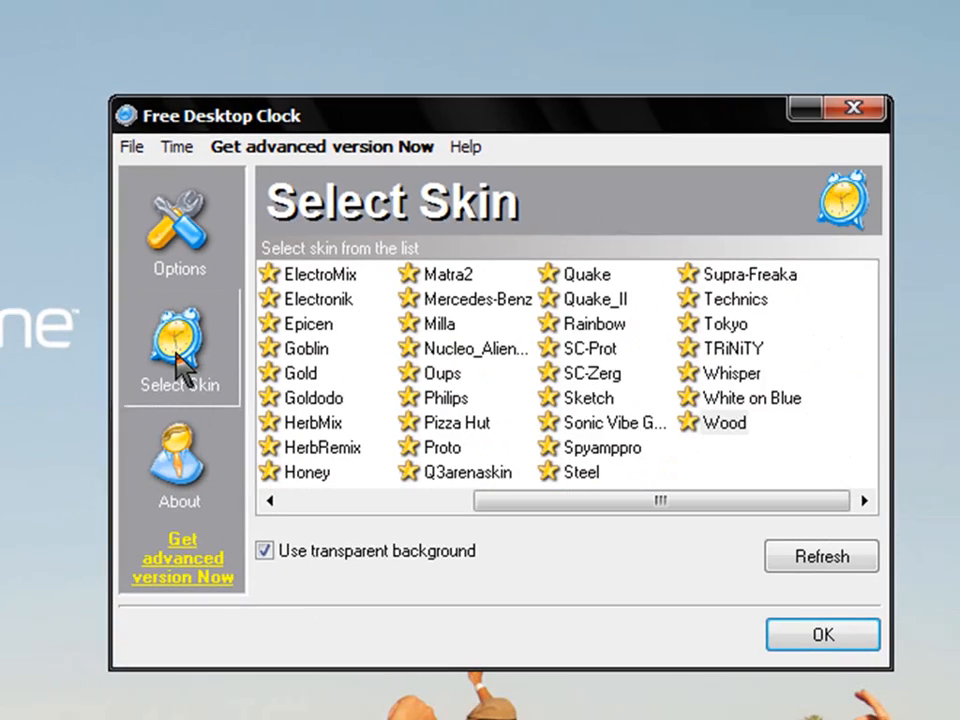
{"action": "left_click", "coordinate": [180, 216]}
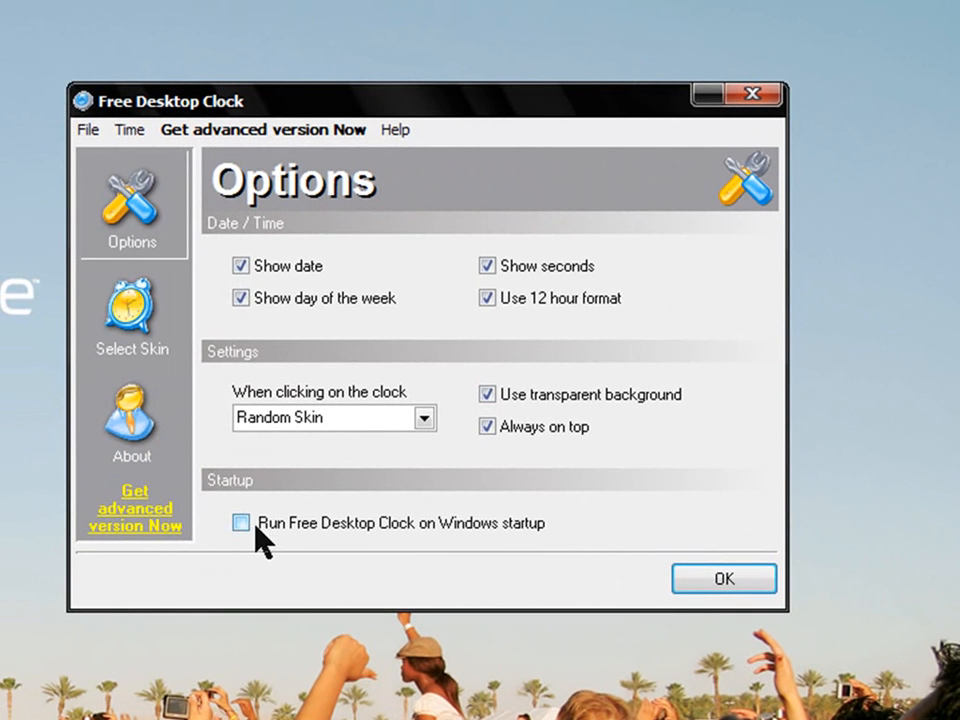
{"action": "mouse_move", "coordinate": [256, 540]}
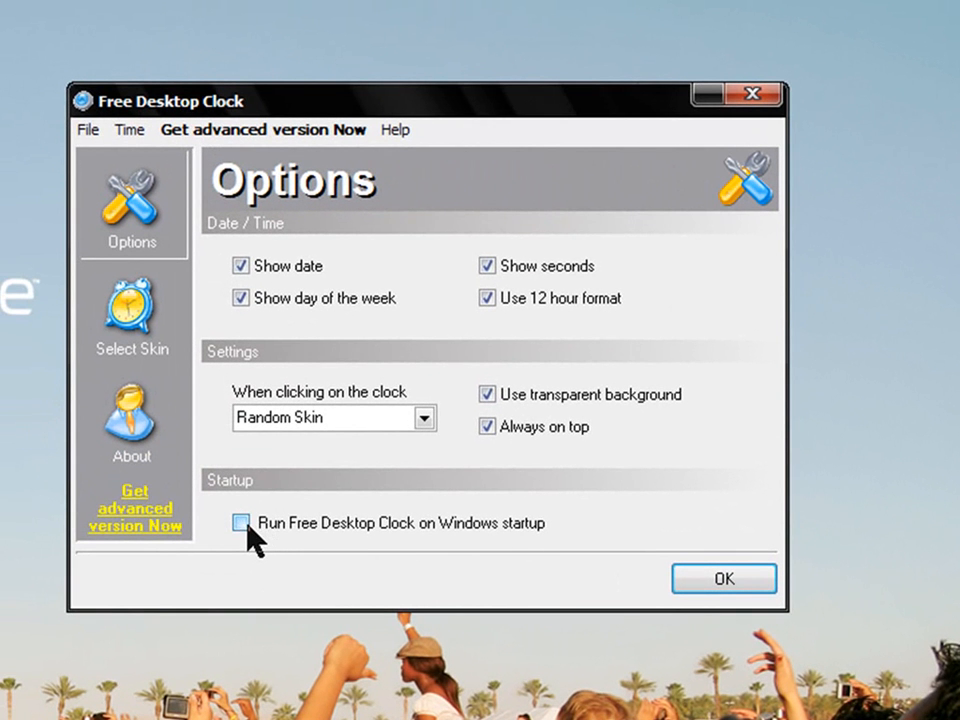
Leave 'Run Free Desktop Clock on Windows startup' unticked and close the dialog, clock staying in the tray
{"action": "left_click", "coordinate": [240, 524]}
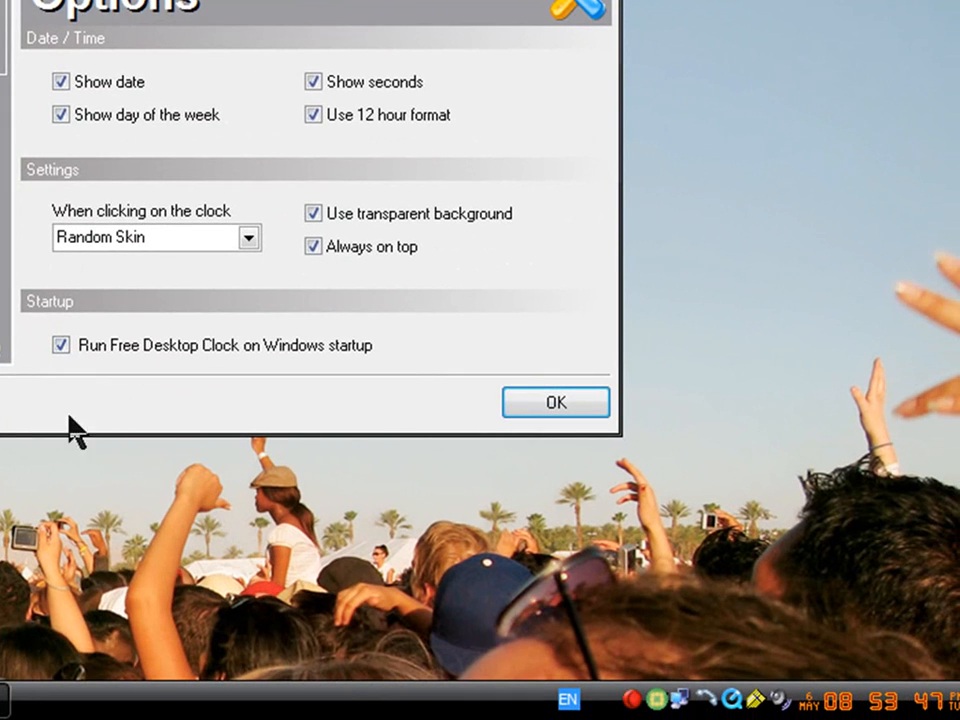
{"action": "left_click", "coordinate": [60, 344]}
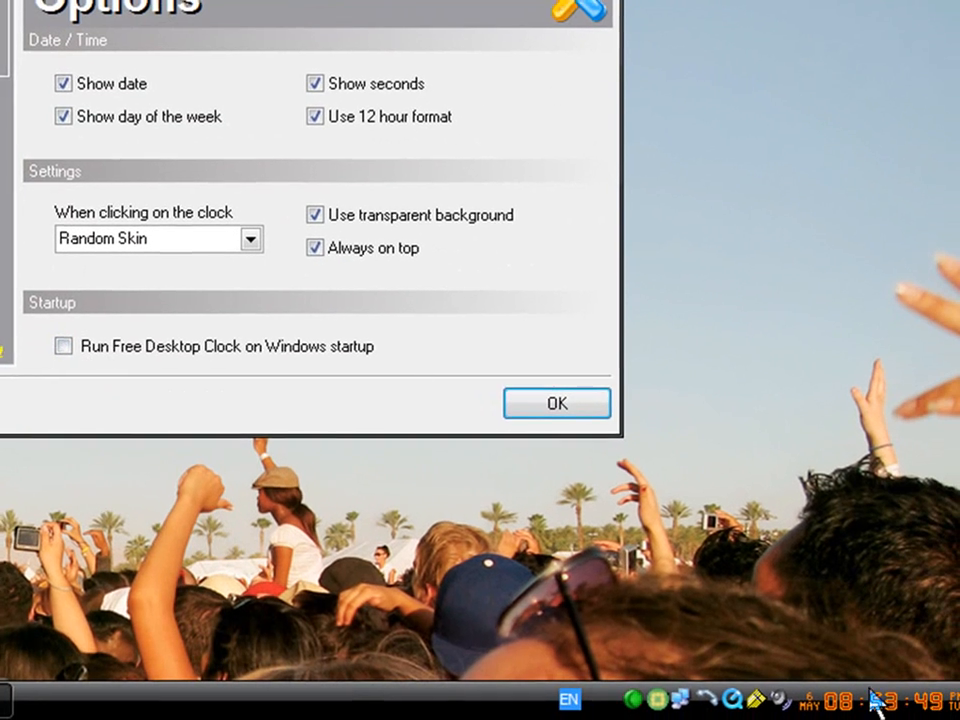
{"action": "left_click", "coordinate": [556, 404]}
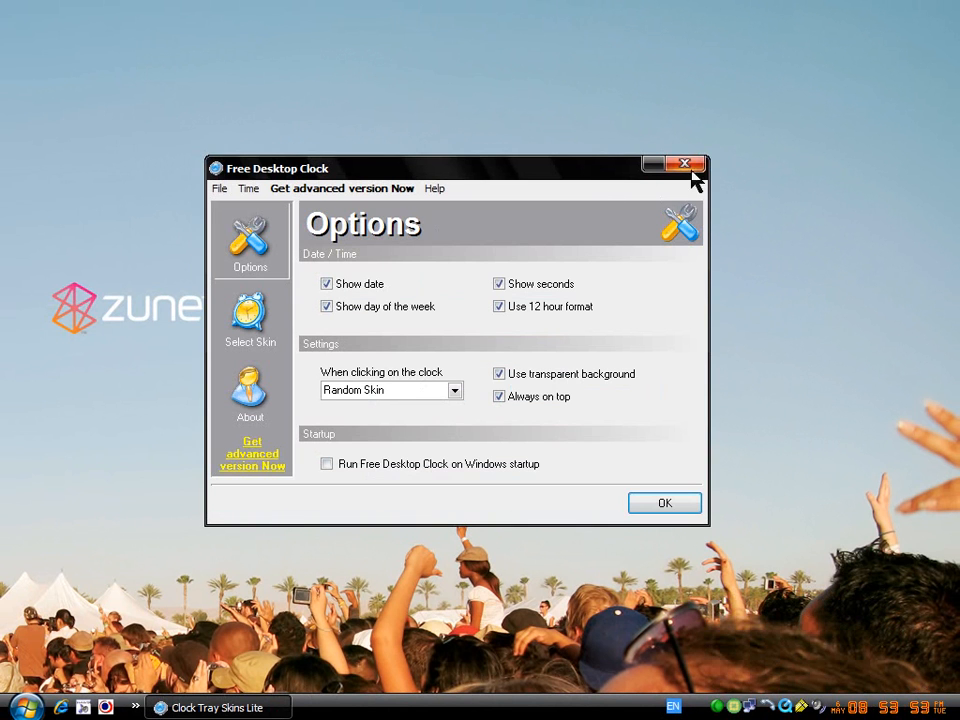
{"action": "left_click", "coordinate": [684, 164]}
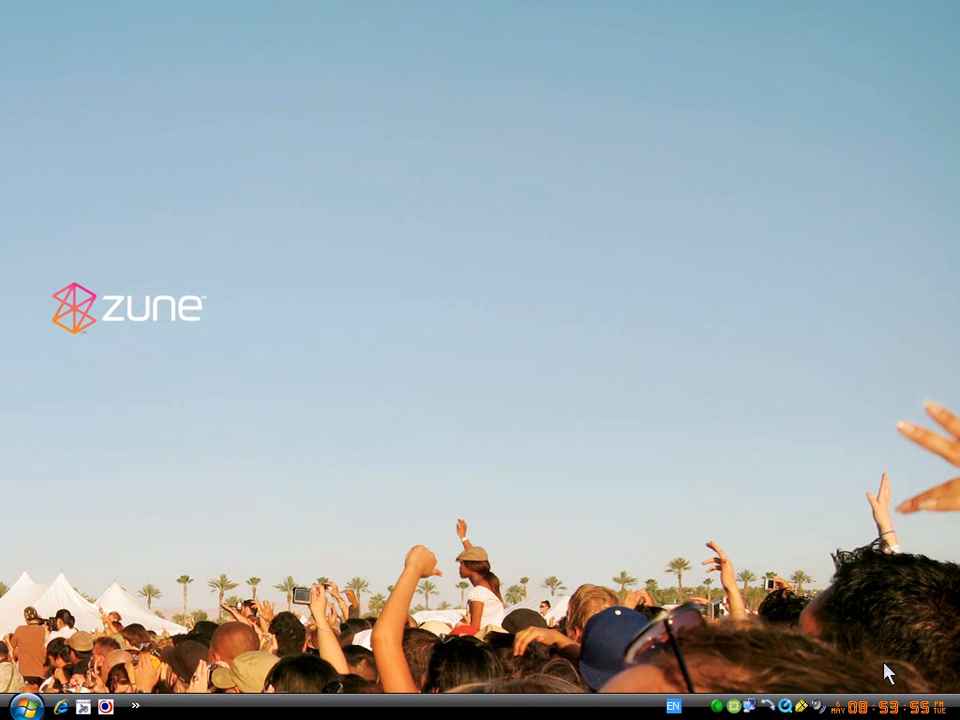